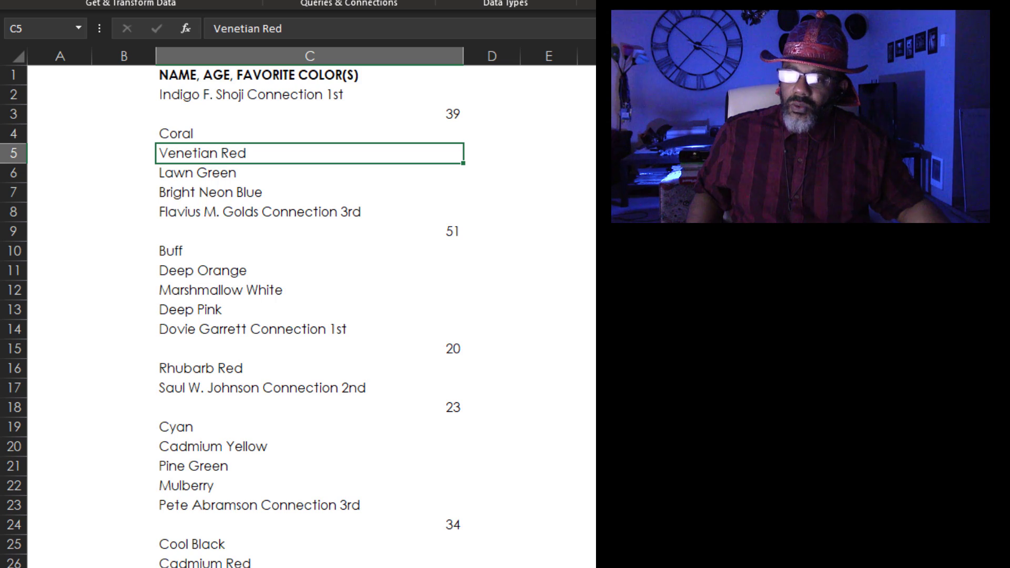
scroll("down", 3)
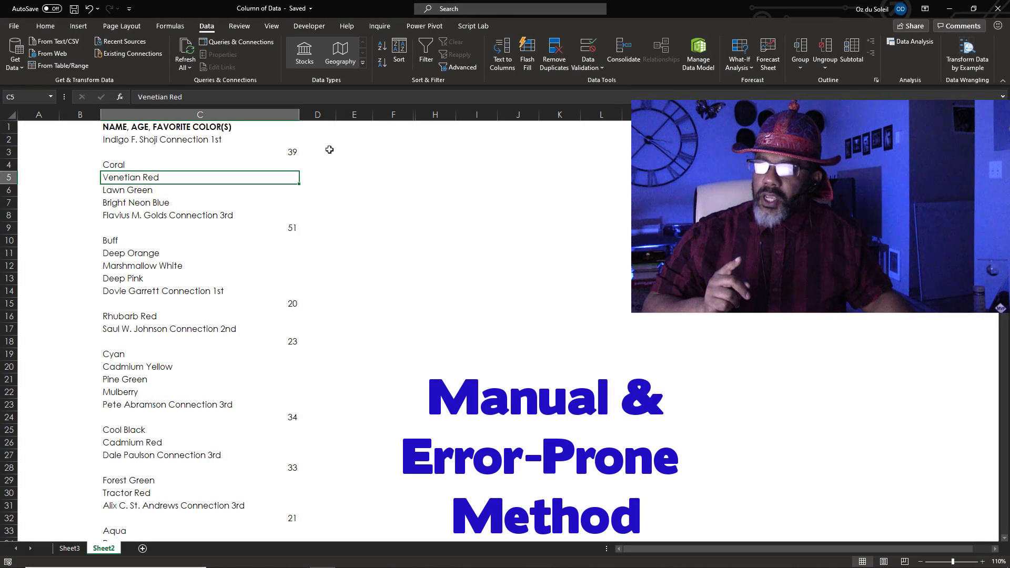
left_click(317, 139)
type("x")
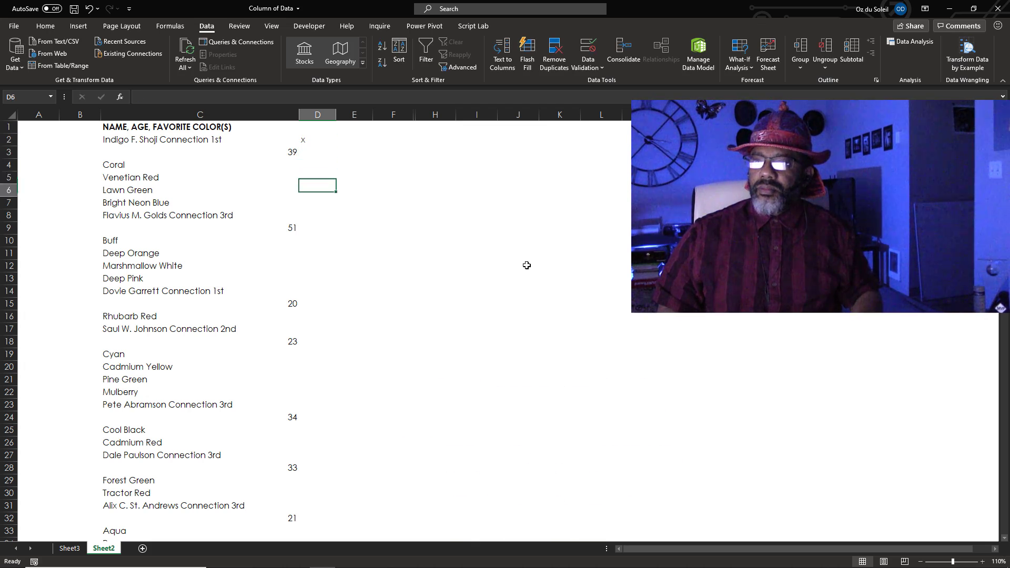
left_click(317, 227)
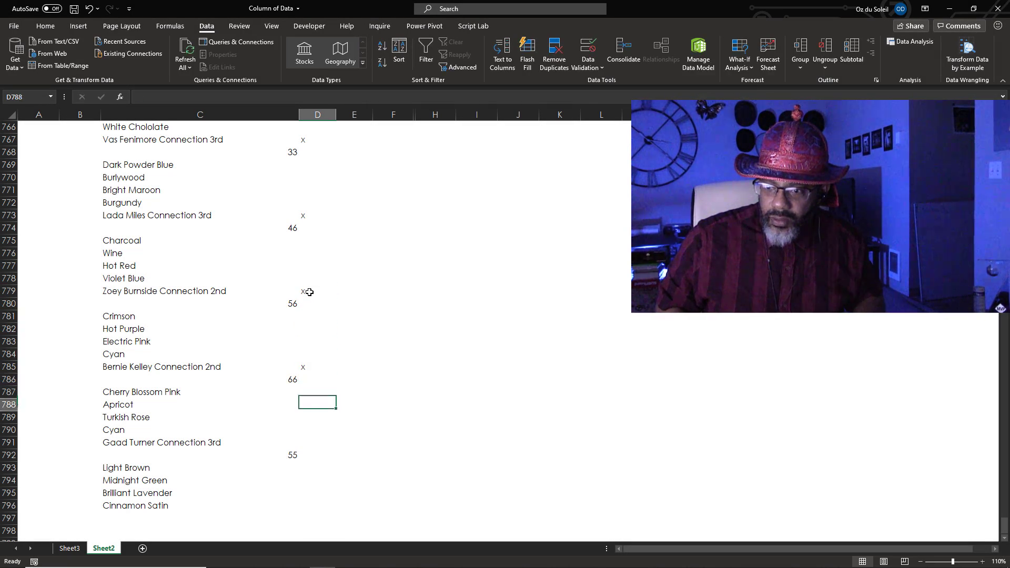
left_click(317, 455)
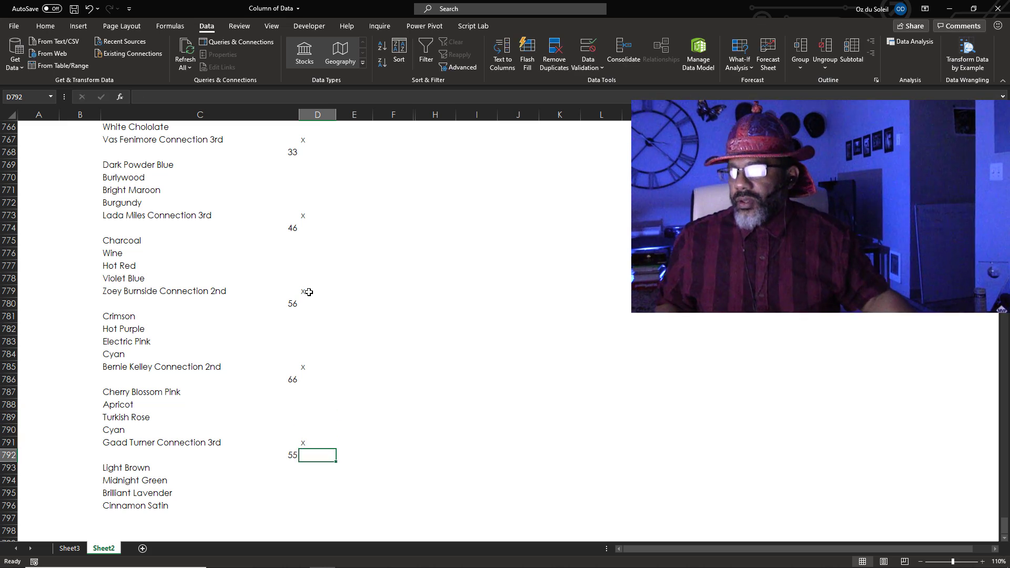
left_click(306, 291)
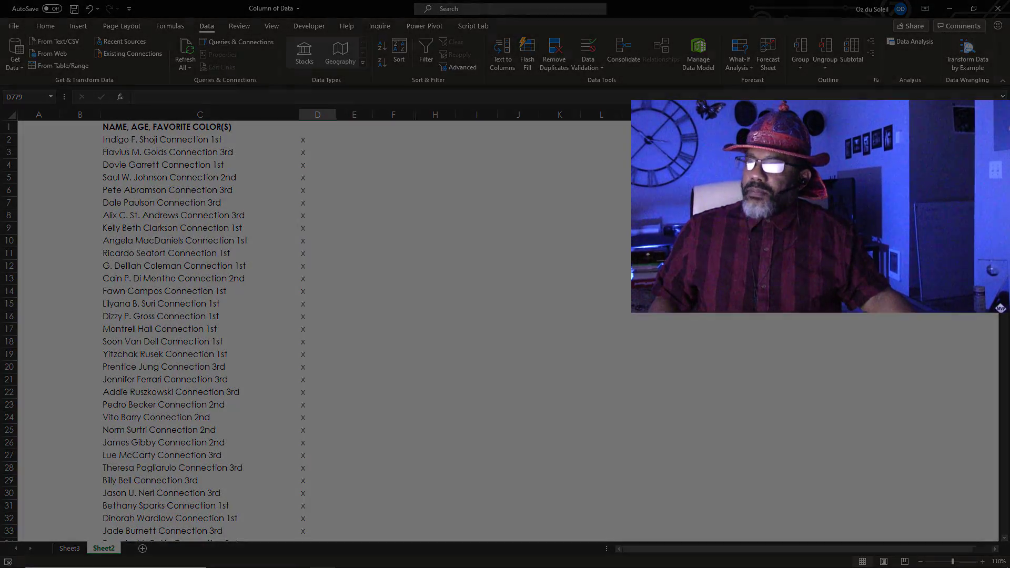
type("=")
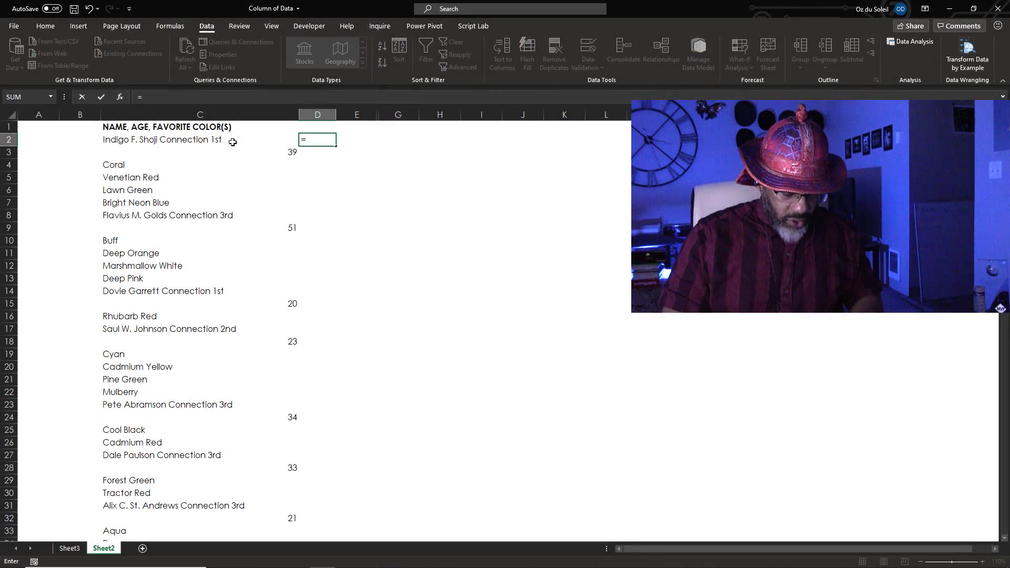
Enter an ISNUMBER test in D2 that checks whether the age cell C3 is a number.
type("=isn")
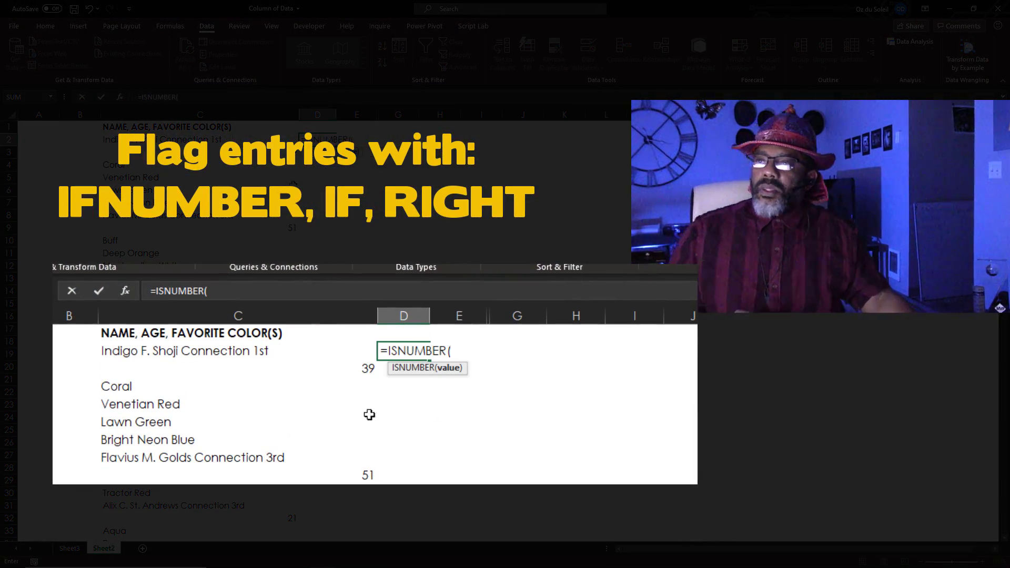
left_click(237, 369)
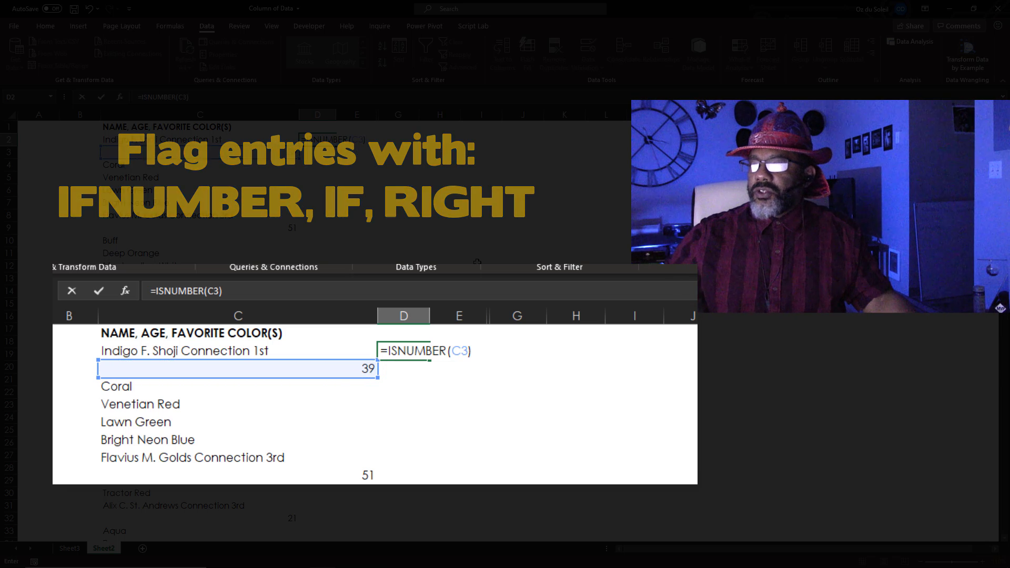
key("Enter")
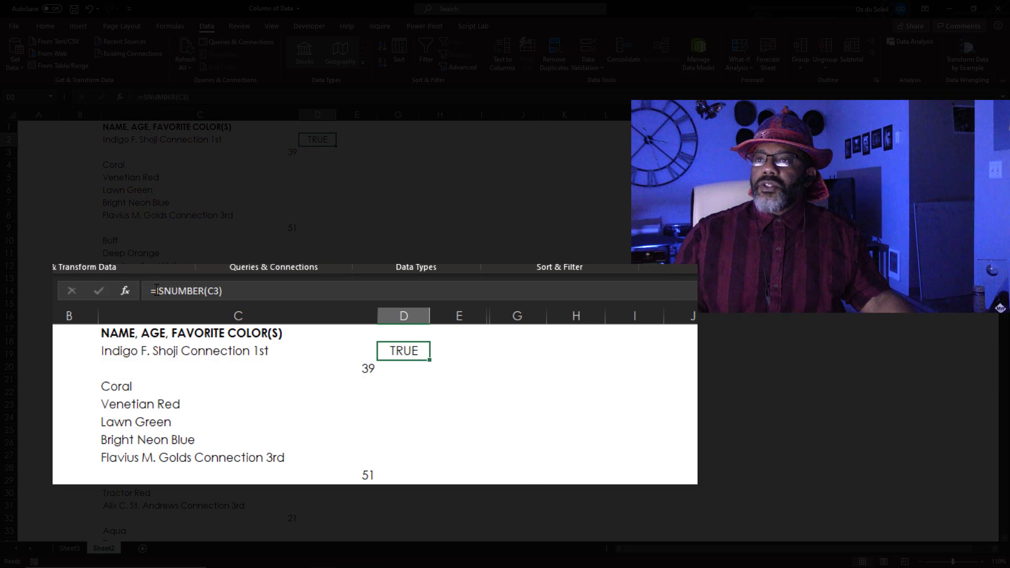
Wrap it as =IF(ISNUMBER(C3)=TRUE,RIGHT(C2,3),"") to return C2's last three characters or blank.
type("if(")
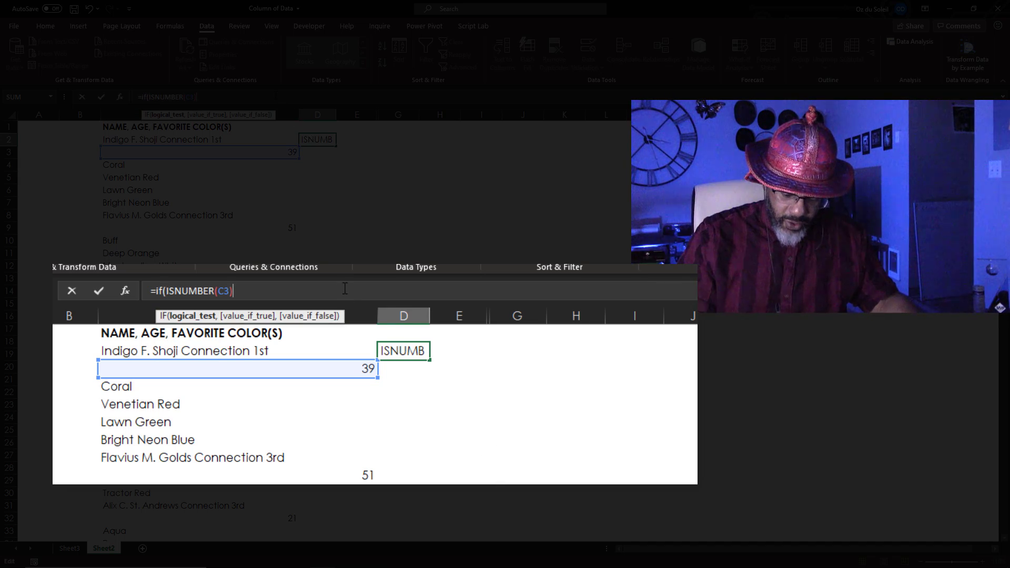
type("=True")
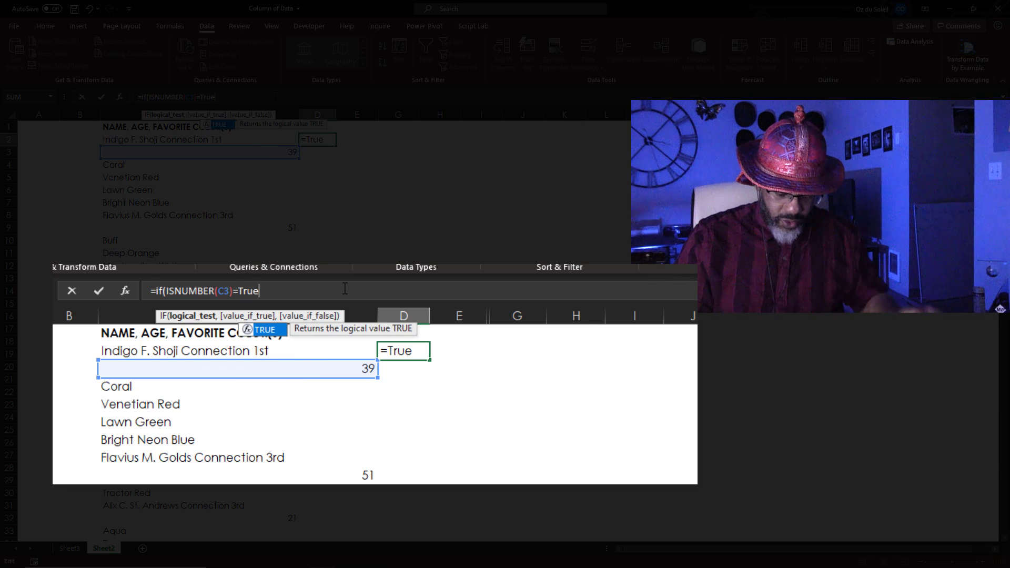
type(",")
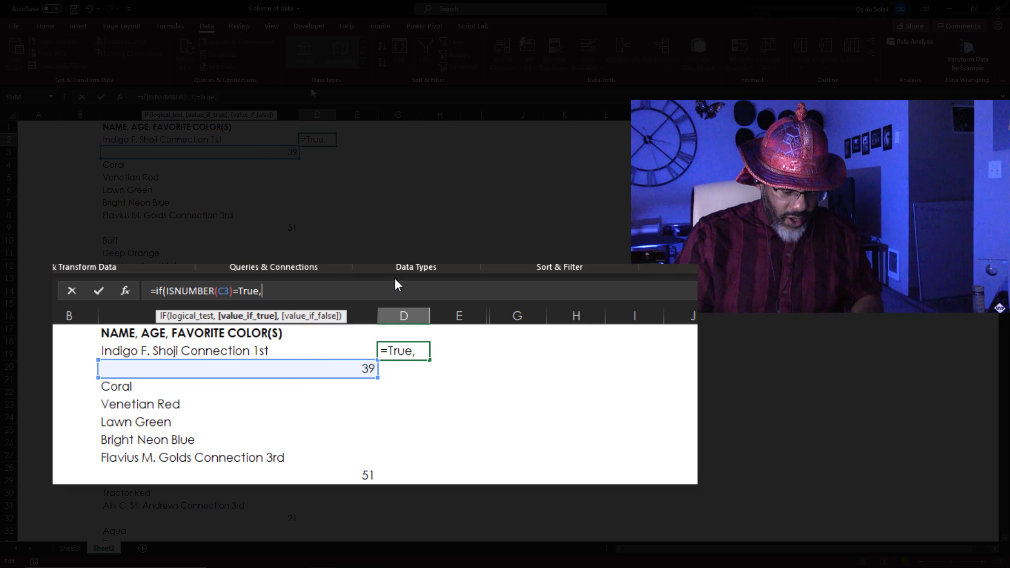
type("right(C2,")
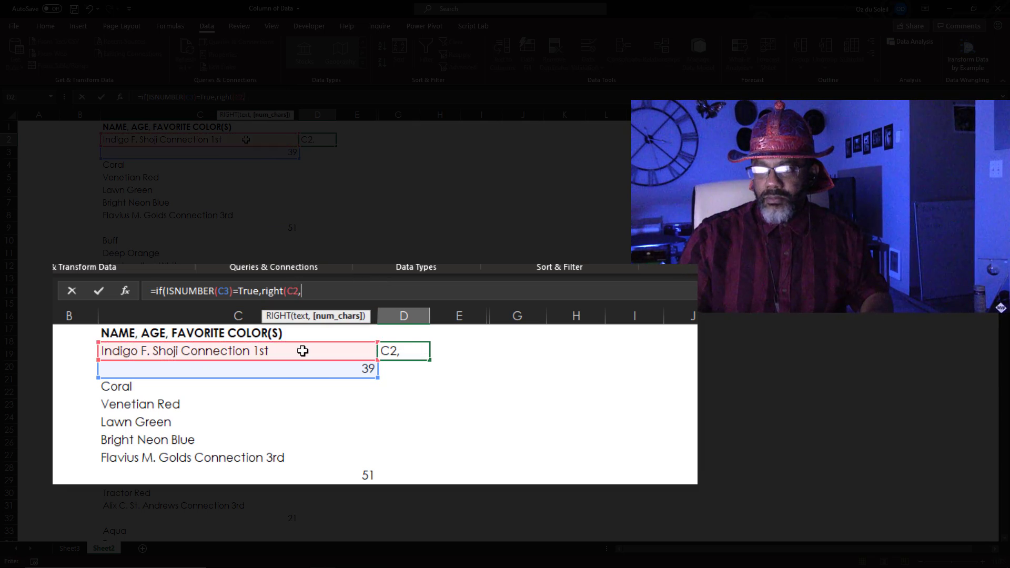
type("3")
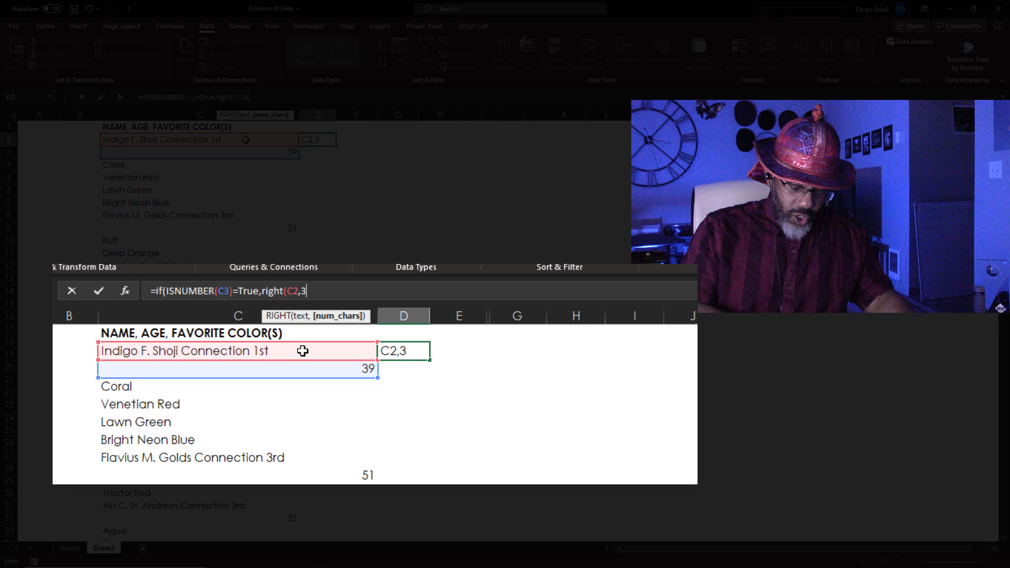
type(",")
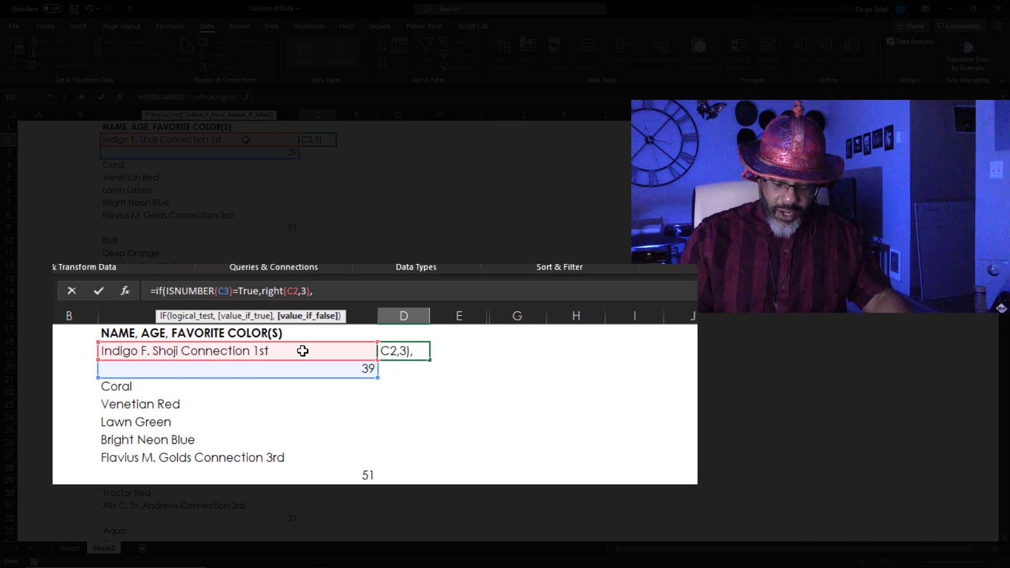
type("\"\"")
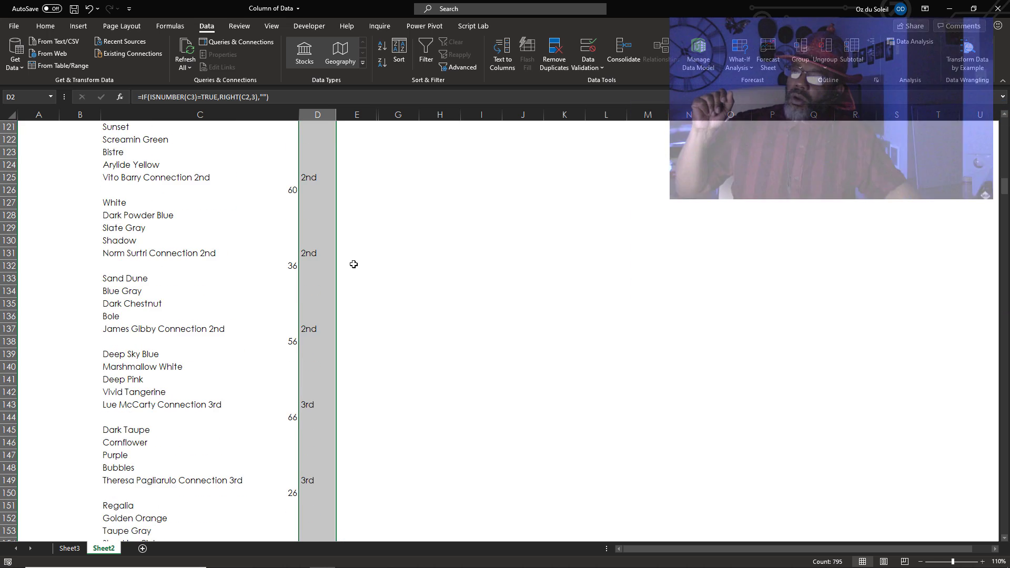
Review the filled-down results, then bring up the context menu on the empty columns E to G.
scroll("down", 3)
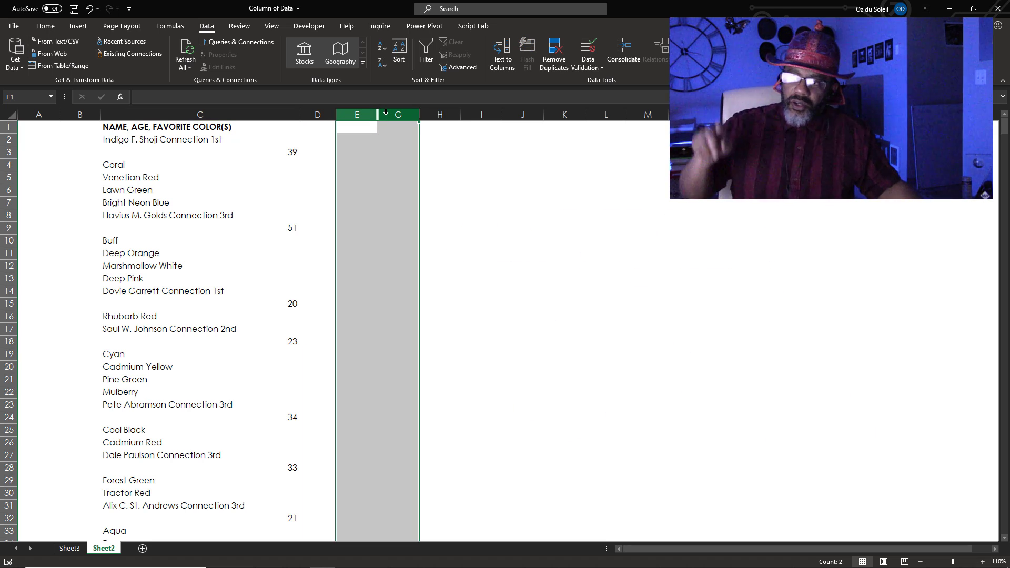
right_click(397, 115)
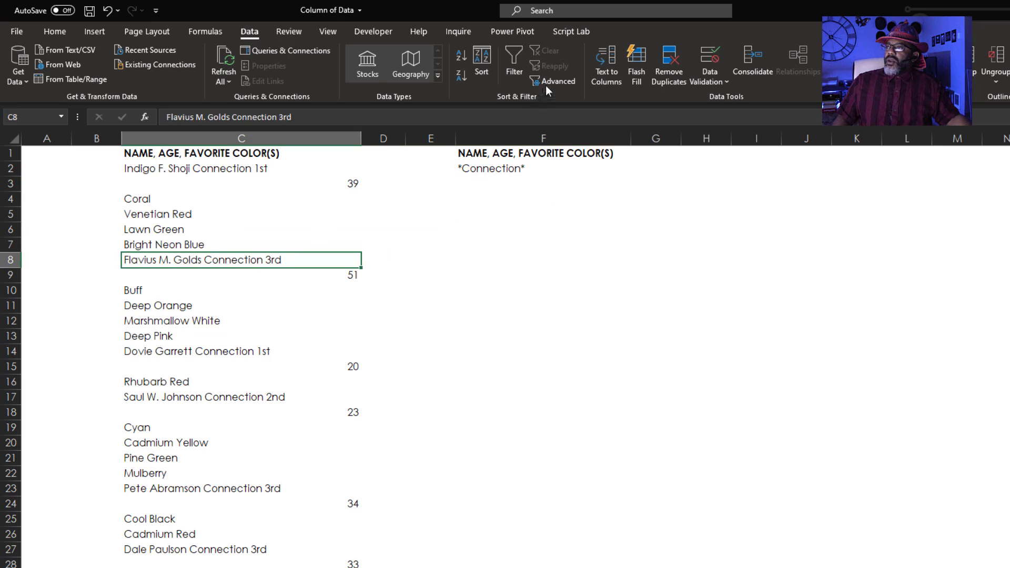
Run an Advanced Filter copying to another location with criteria $F$1:$F$2, output to $I$2.
left_click(558, 81)
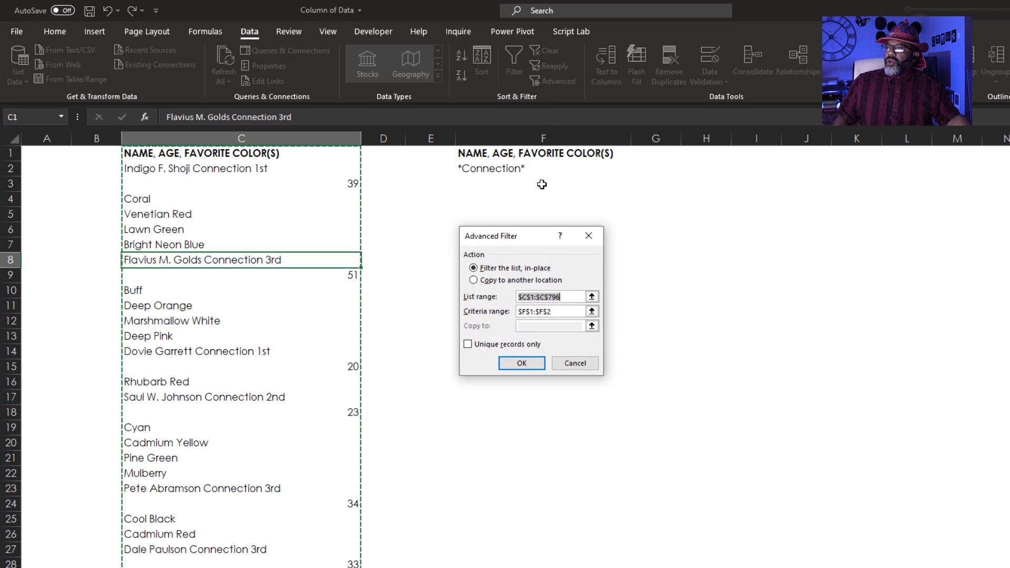
left_click(472, 280)
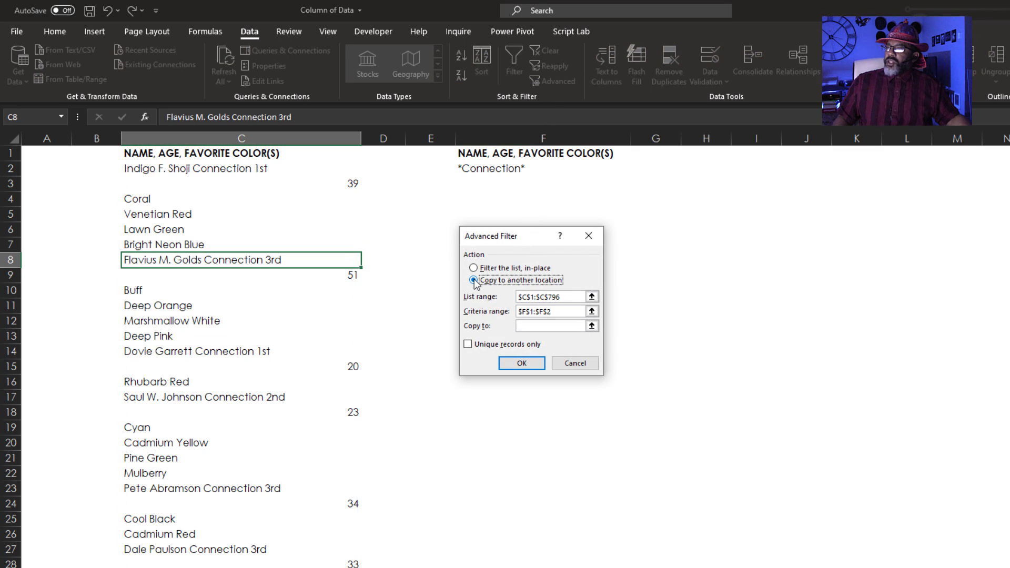
left_click(591, 312)
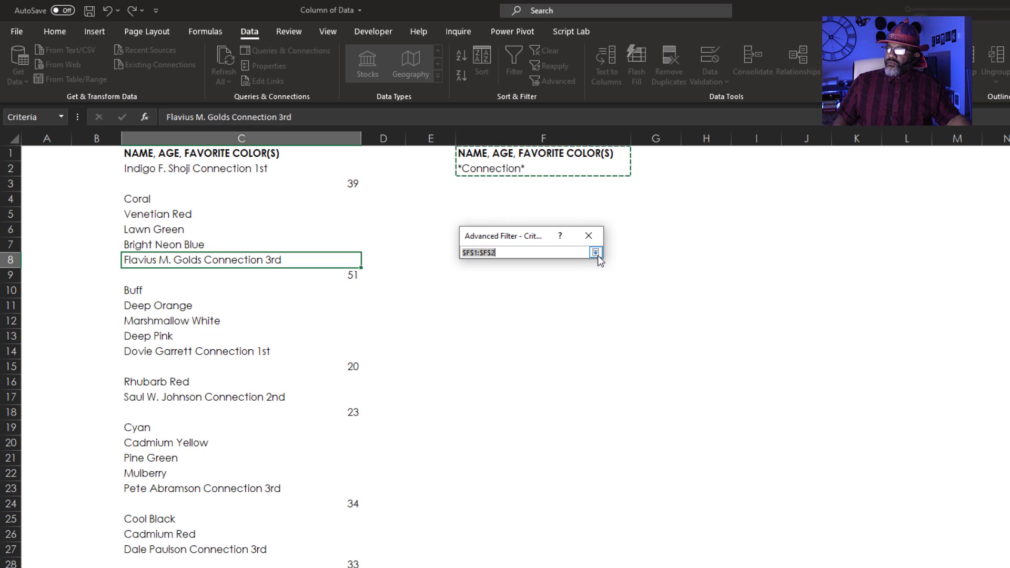
left_click(595, 252)
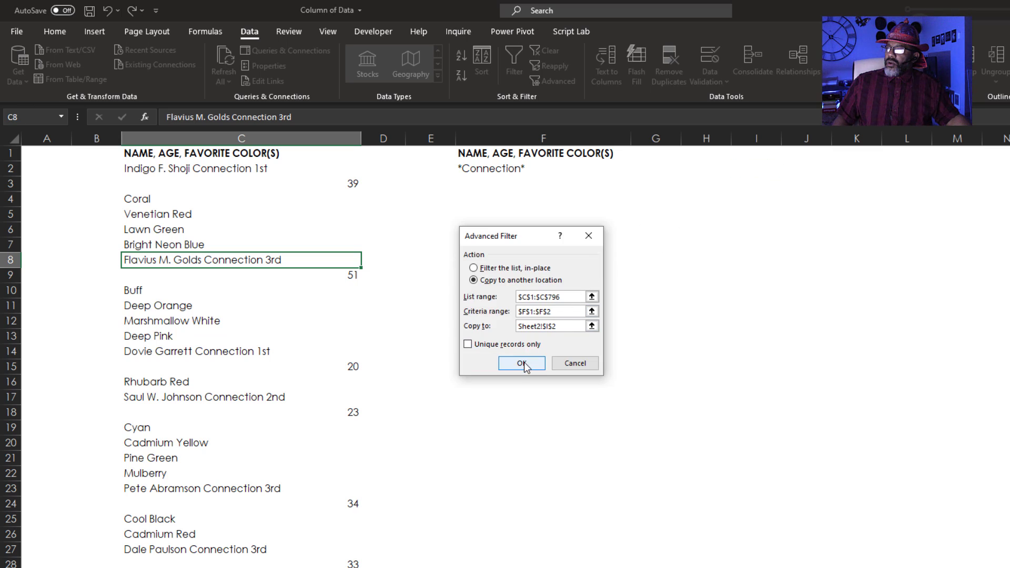
left_click(521, 363)
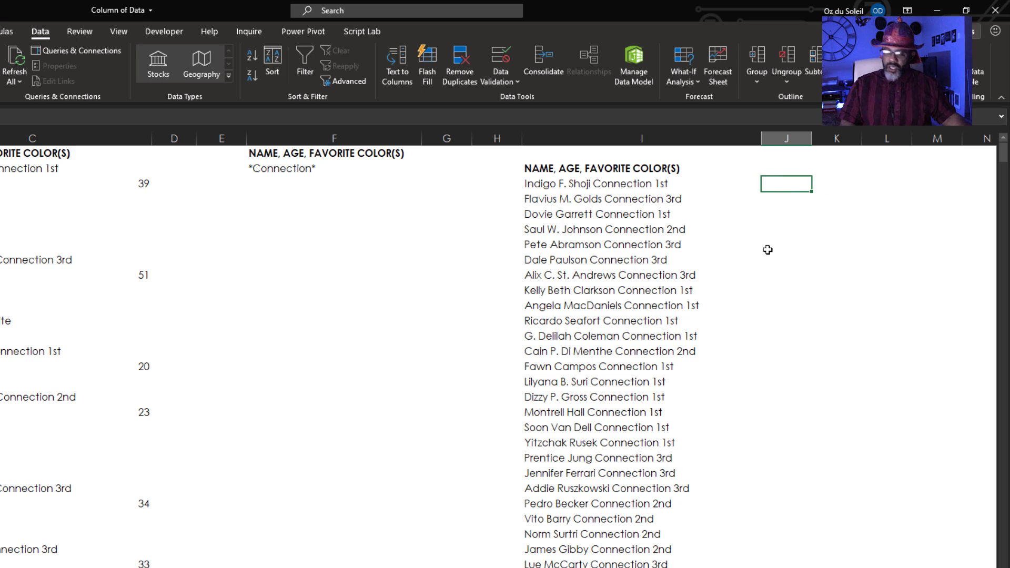
Enter 1st beside the first extracted name for Flash Fill and head column J with Conn.
type("1st")
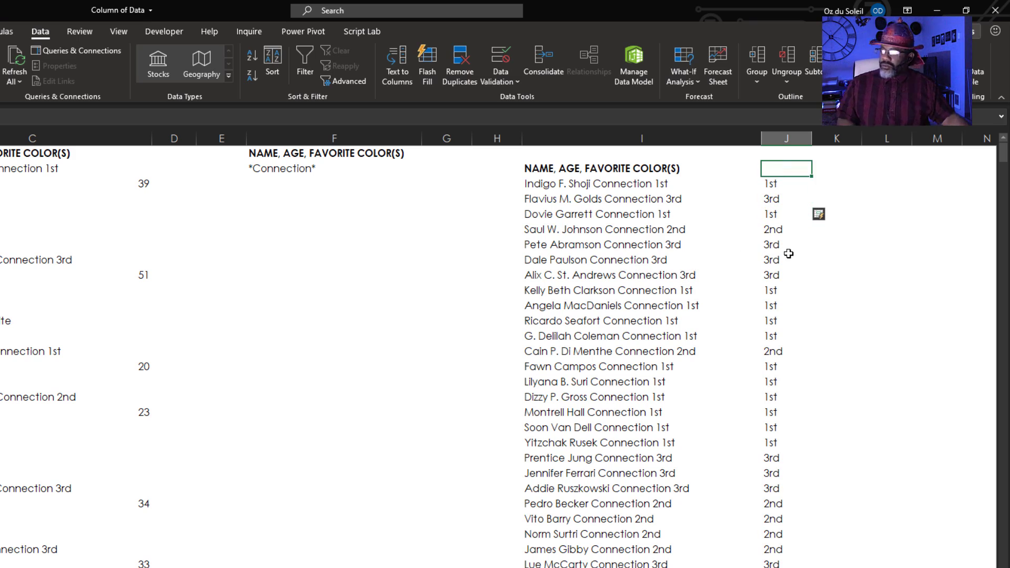
type("Conn")
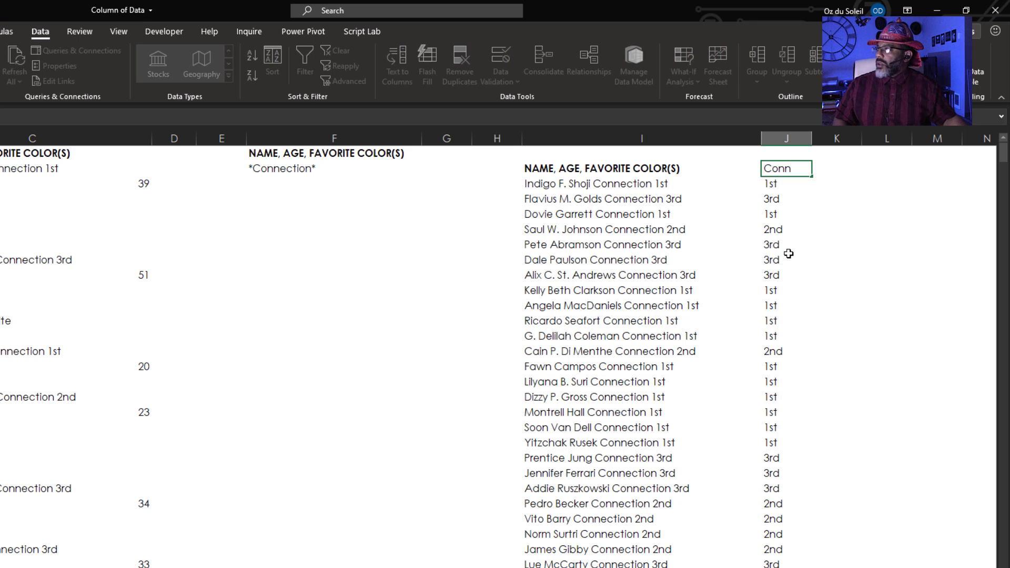
left_click(640, 244)
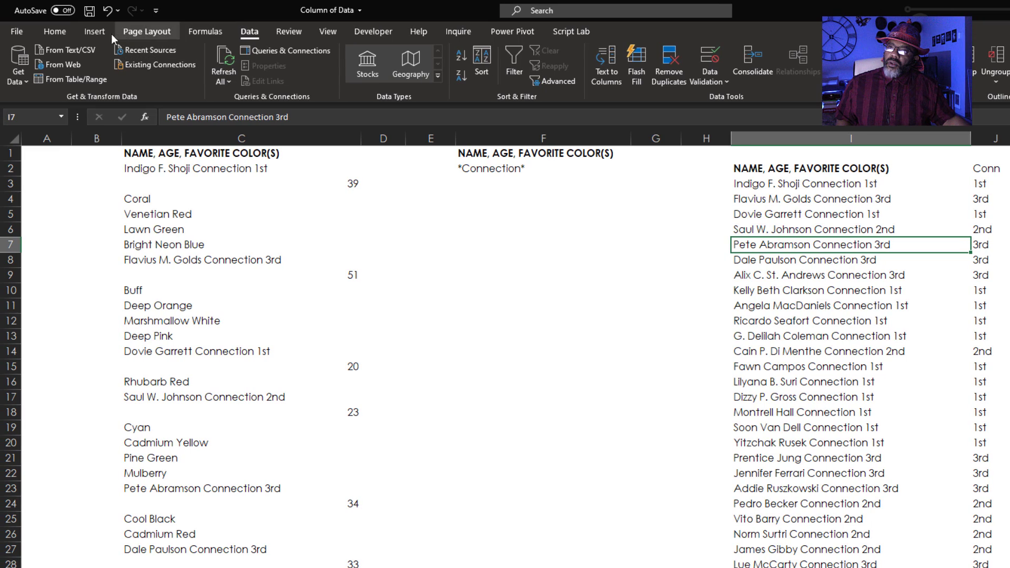
Insert a PivotTable from the extracted list on a new sheet and add its second field.
left_click(95, 31)
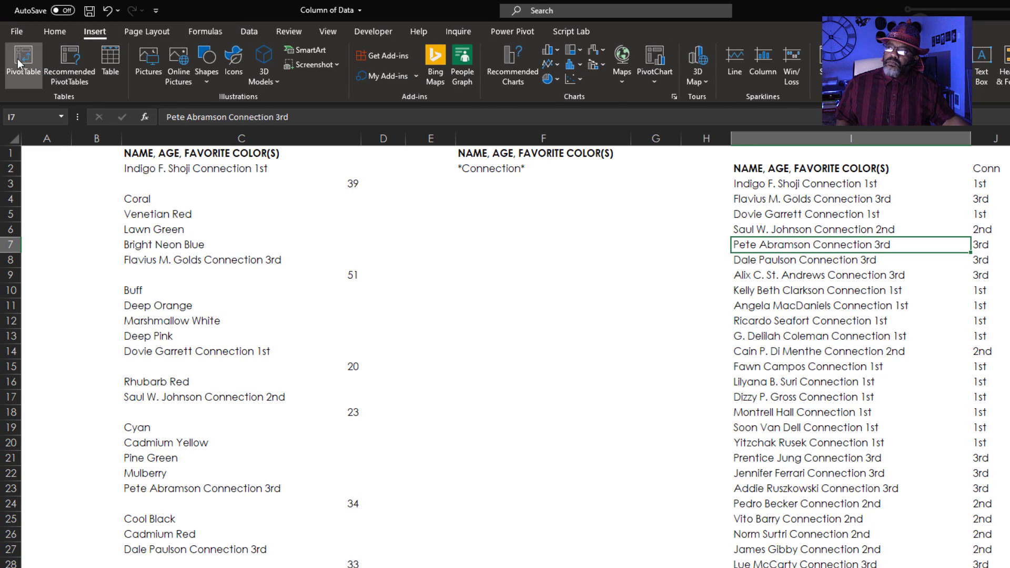
left_click(20, 53)
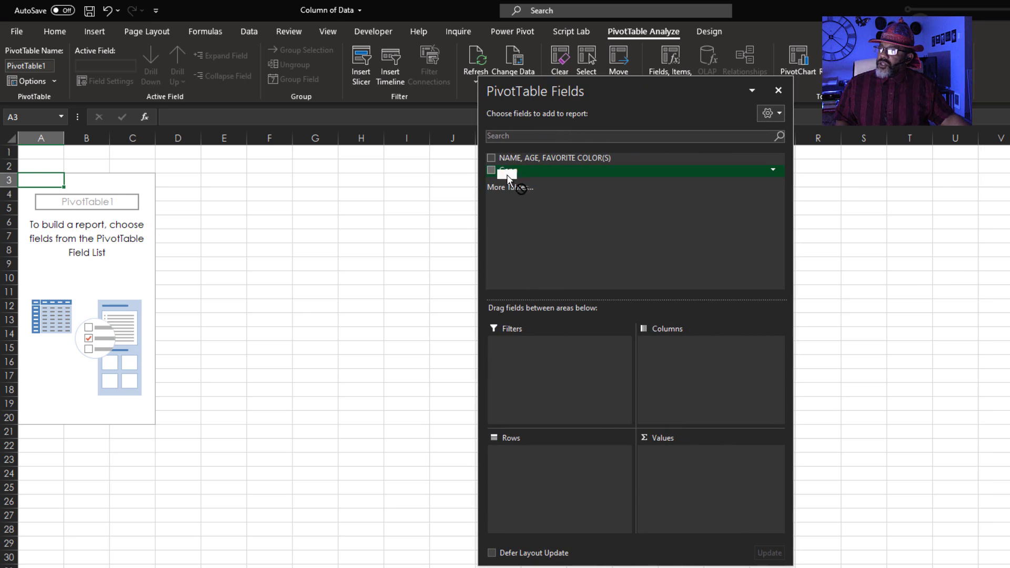
left_click(491, 170)
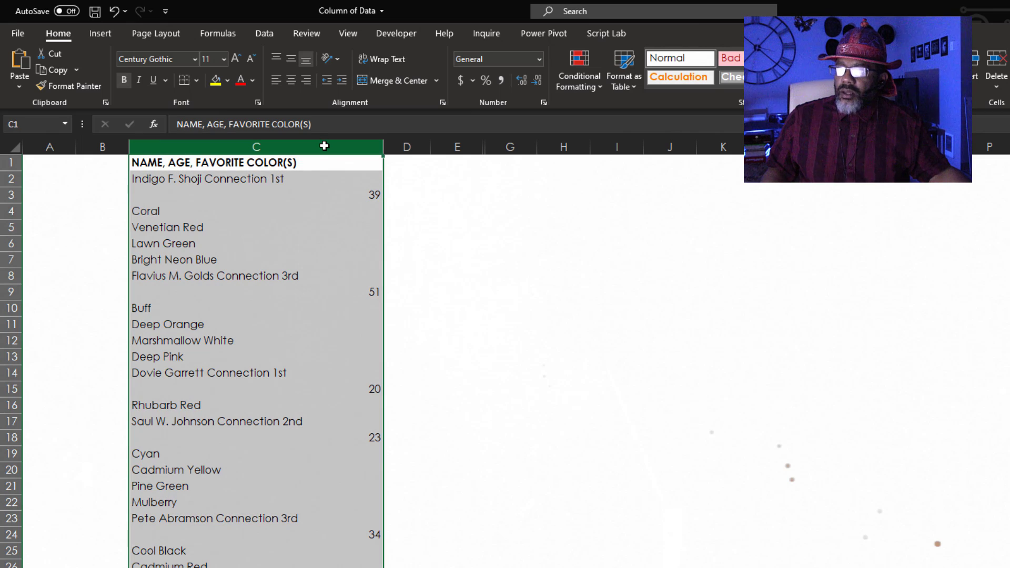
Highlight cells in column C containing Connection with the light red fill, dark red text rule.
left_click(579, 69)
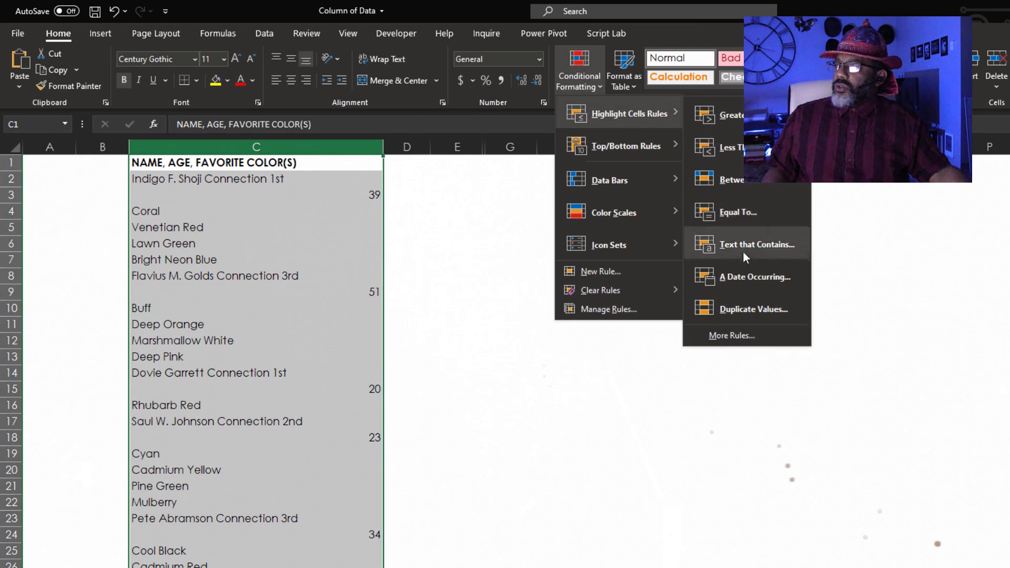
left_click(757, 244)
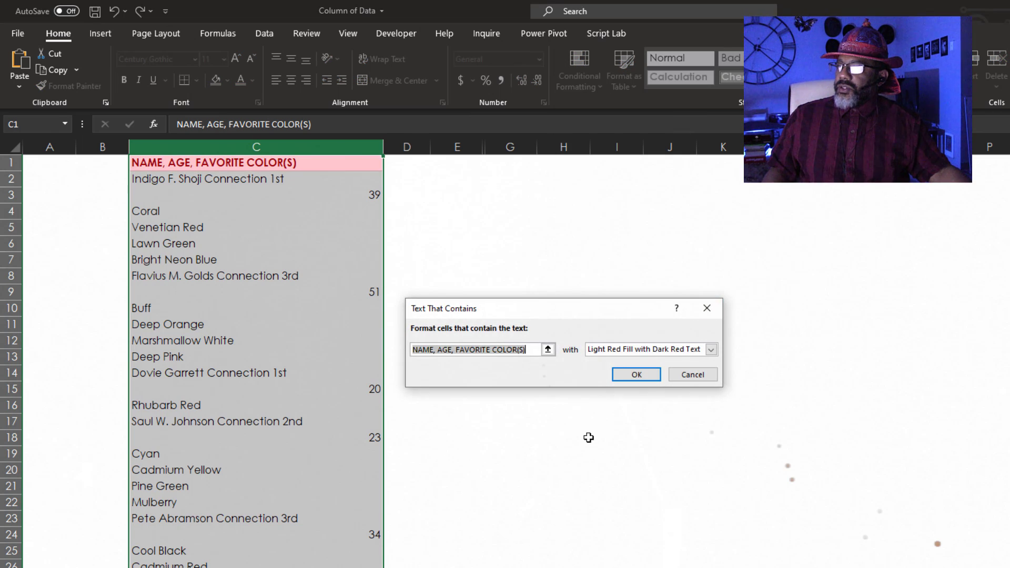
type("Connection")
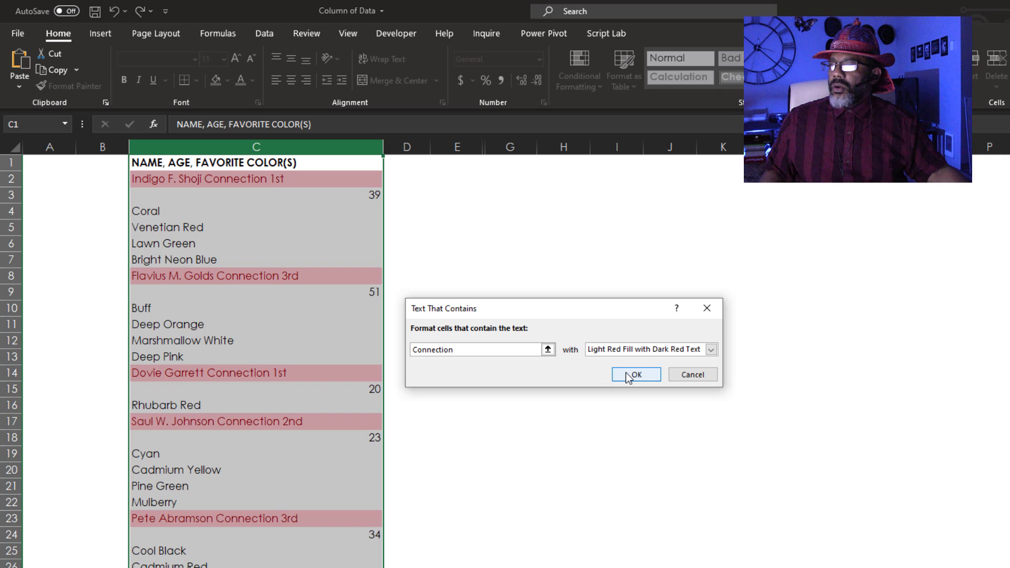
left_click(635, 374)
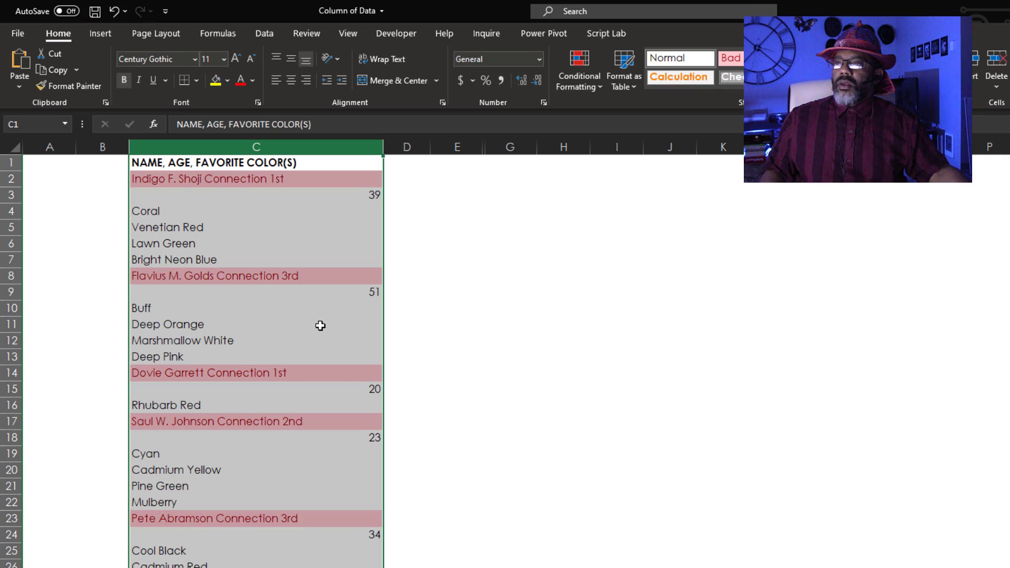
left_click(264, 33)
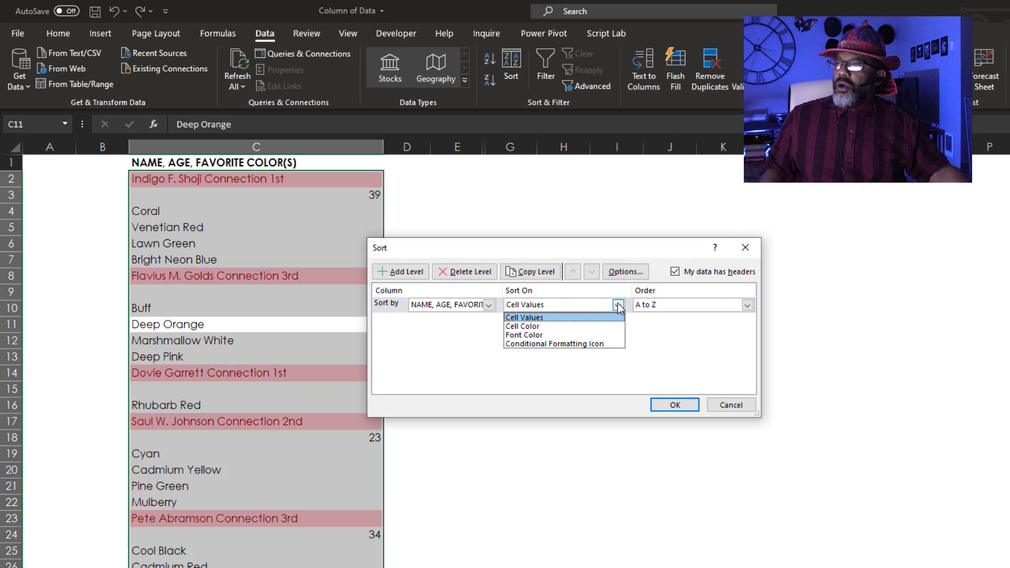
Set the sort to order column C by cell colour with the light red fill on top.
left_click(522, 326)
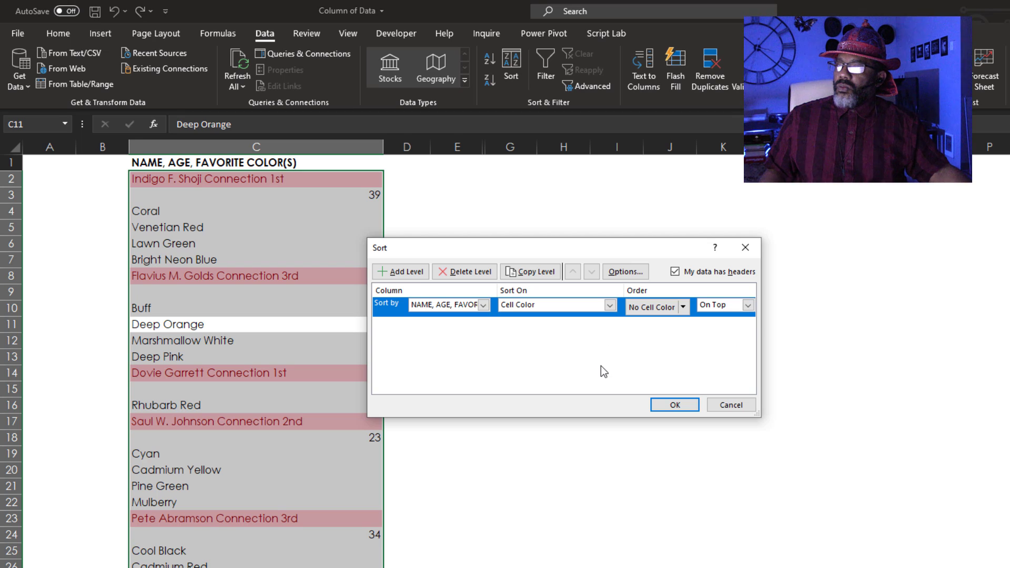
left_click(684, 307)
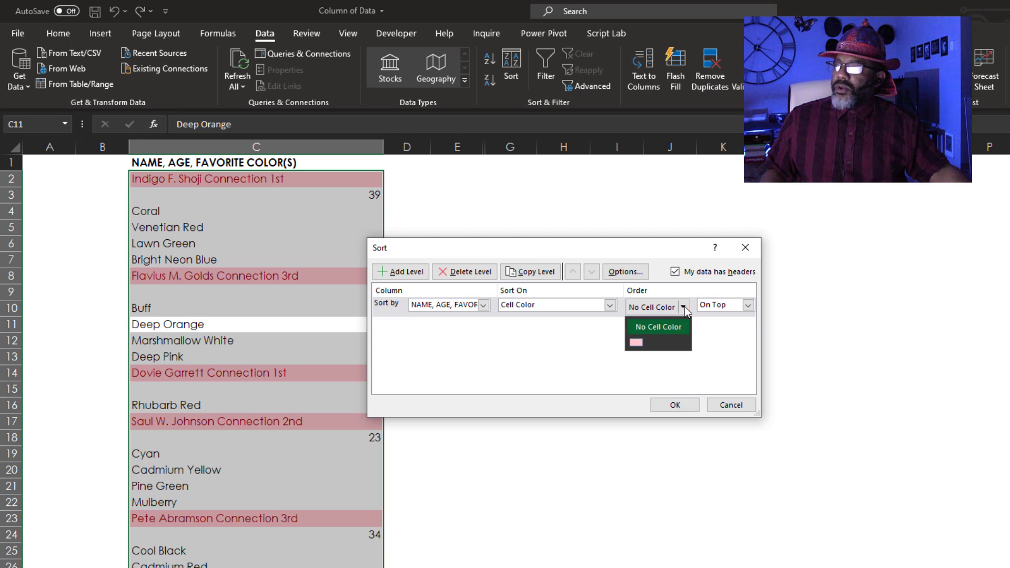
left_click(637, 342)
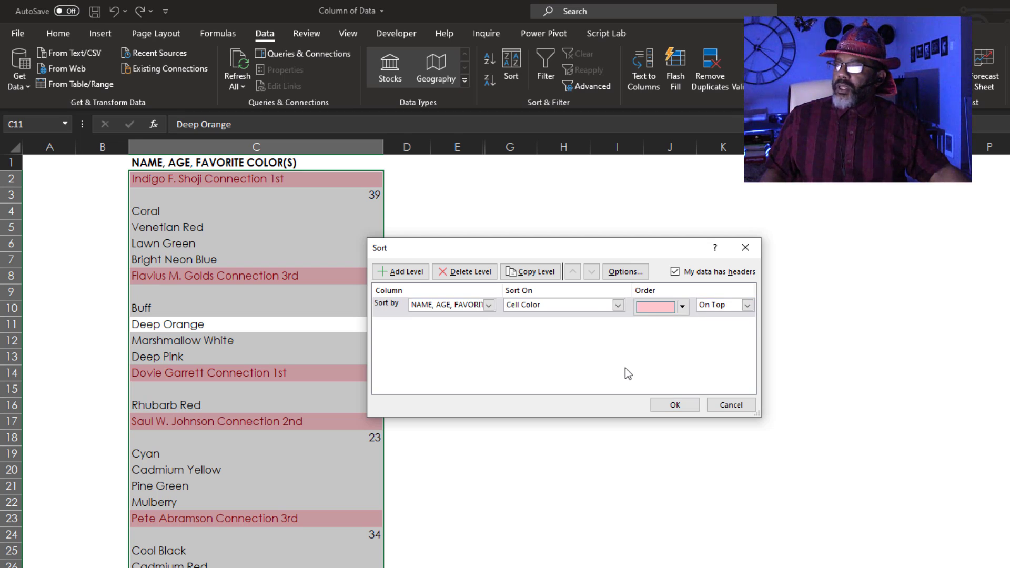